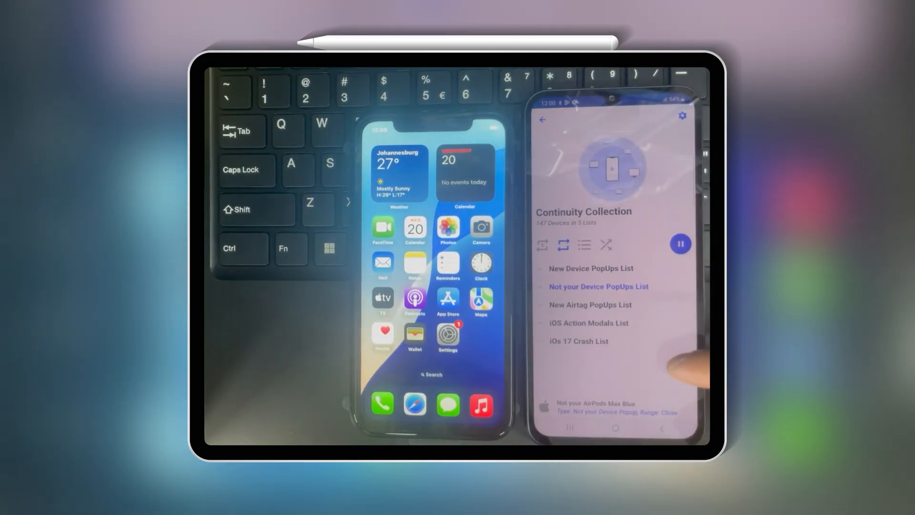
Leave the running Continuity demo for the project README's Apple Device Popups section.
left_click(598, 287)
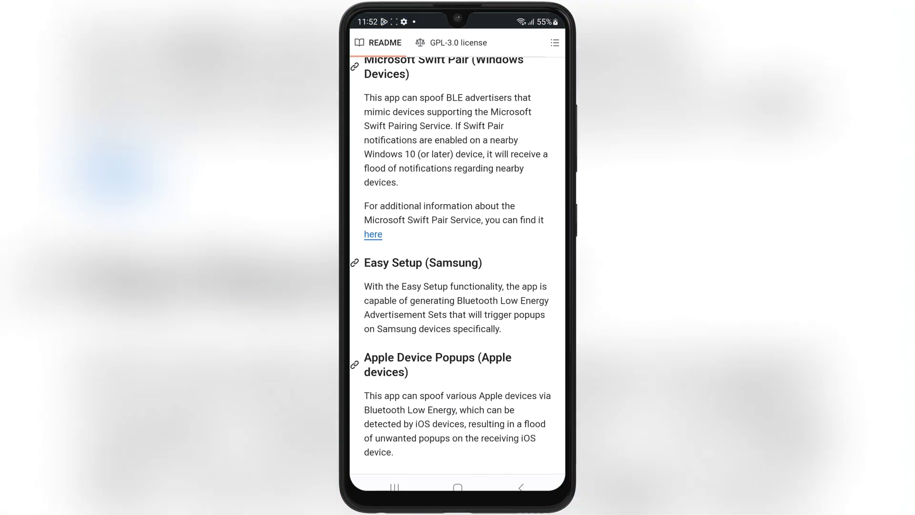
Download app-debug.apk from the v1.0.8 release Assets so its install prompt appears.
scroll("down", 3)
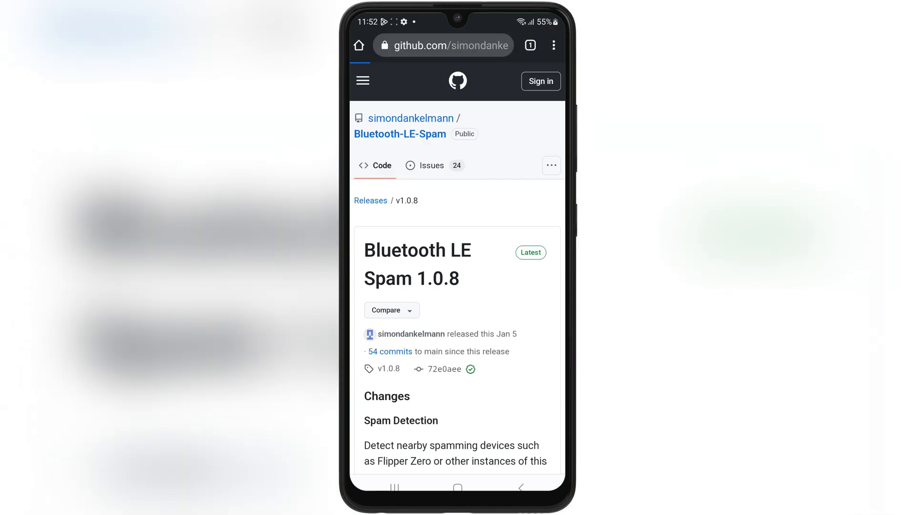
scroll("down", 3)
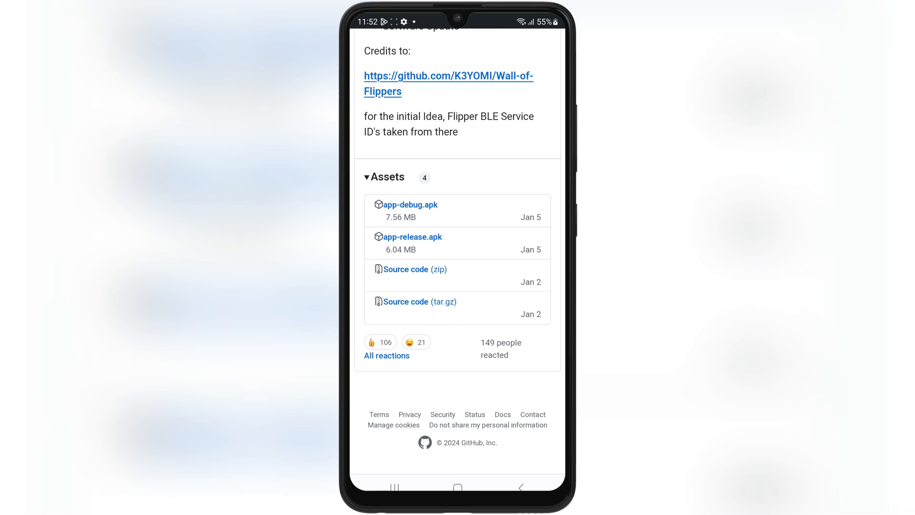
left_click(410, 204)
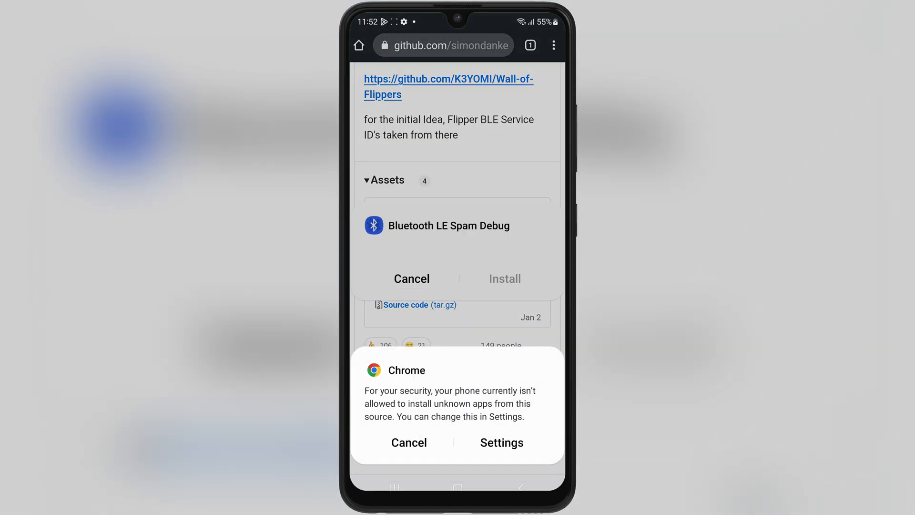
Allow Chrome to install unknown apps, install Bluetooth LE Spam Debug, then launch it.
left_click(500, 441)
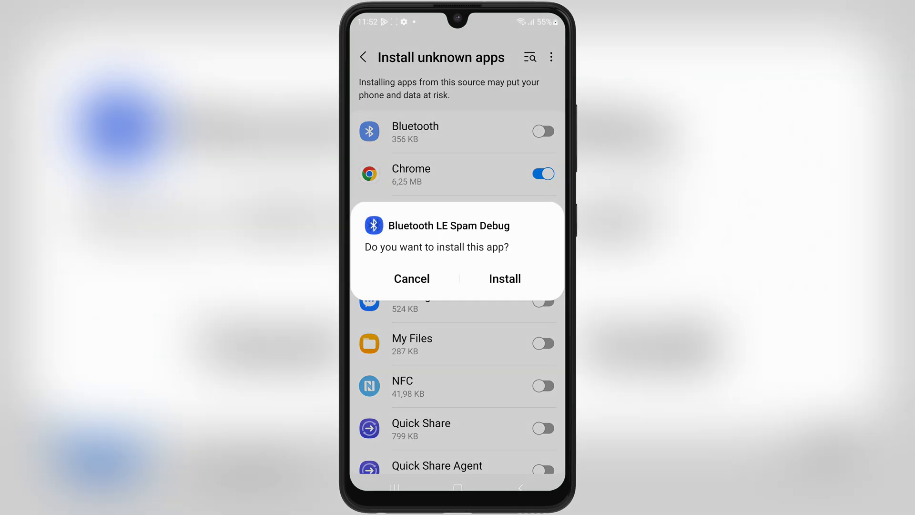
left_click(504, 277)
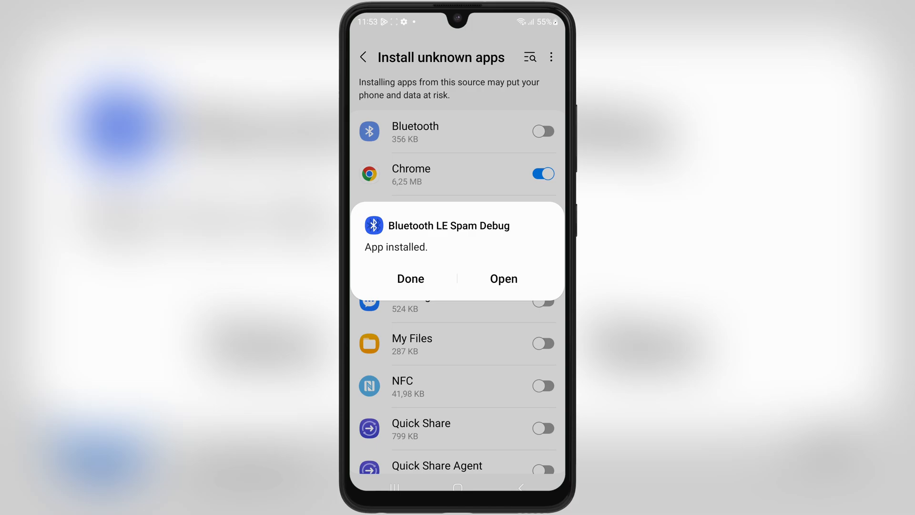
left_click(409, 278)
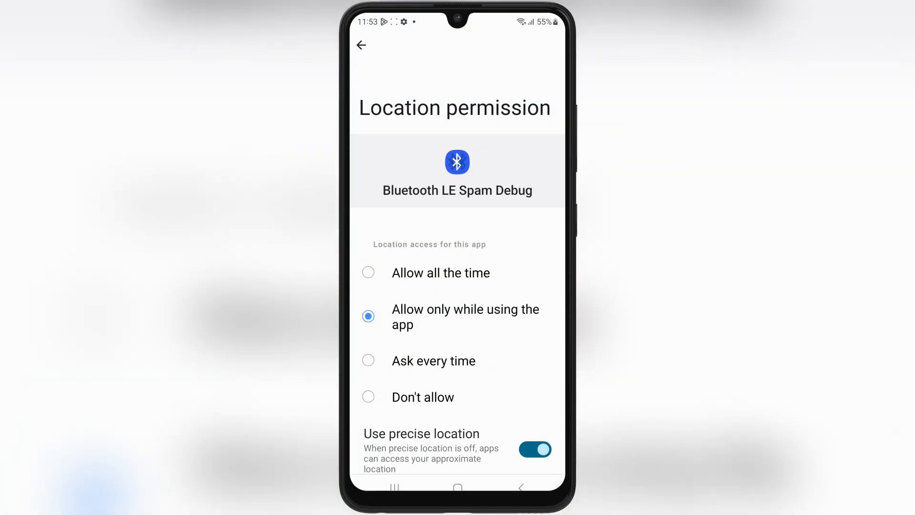
Return to the app home and enter the Continuity collection of 147 devices for iOS.
left_click(361, 44)
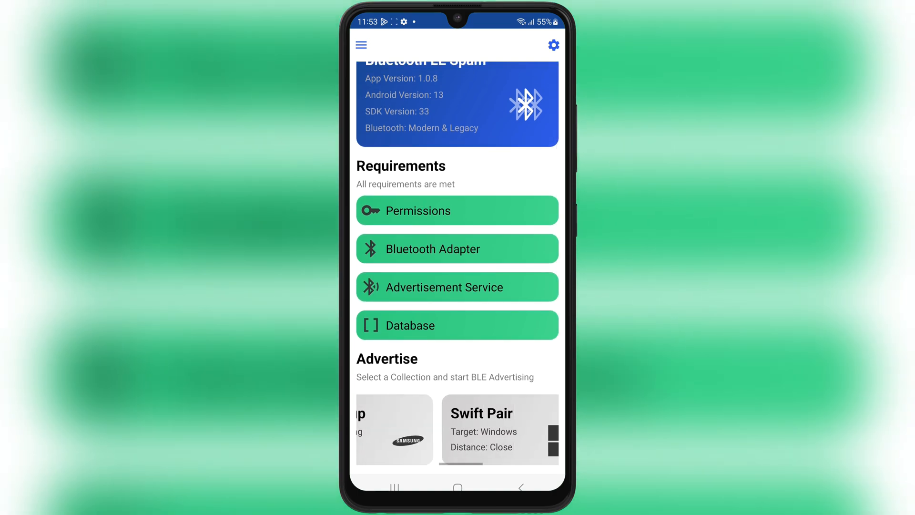
scroll("left", 3)
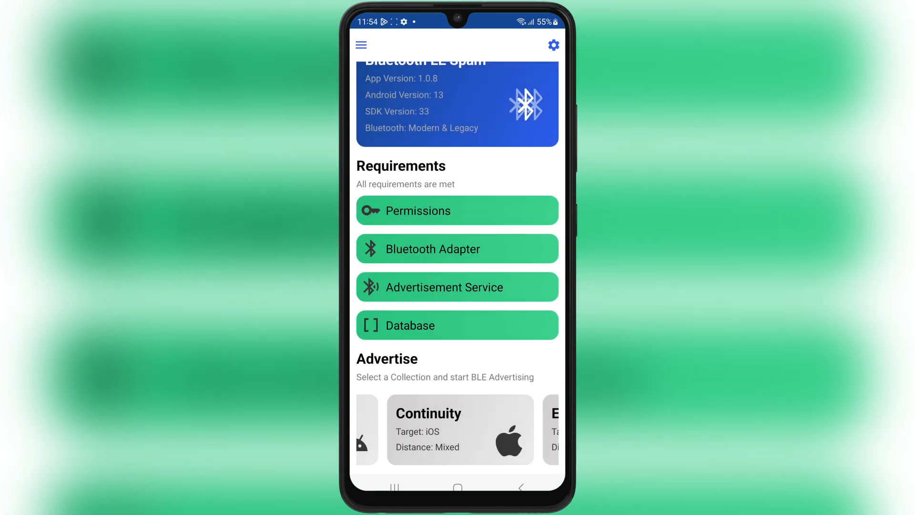
left_click(459, 429)
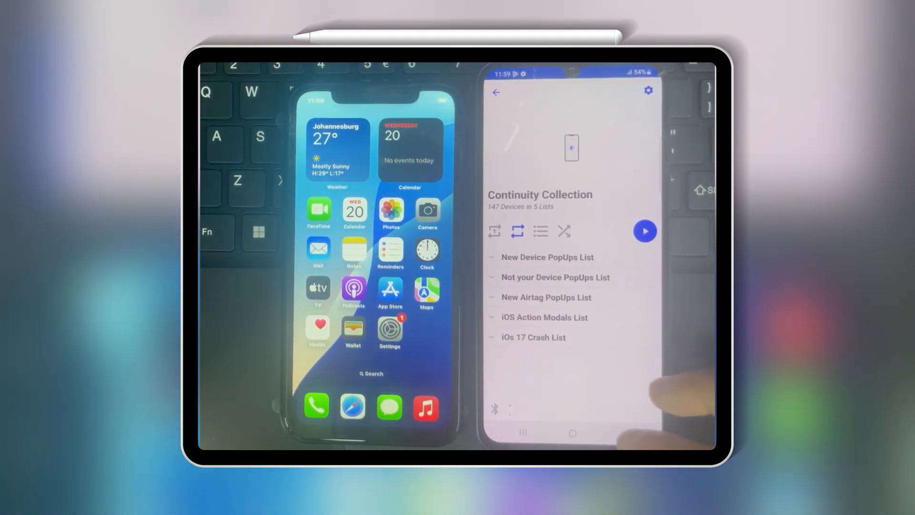
Reopen Continuity, start advertising its popups toward the iPhone, and expand the New Airtag PopUps list.
left_click(495, 92)
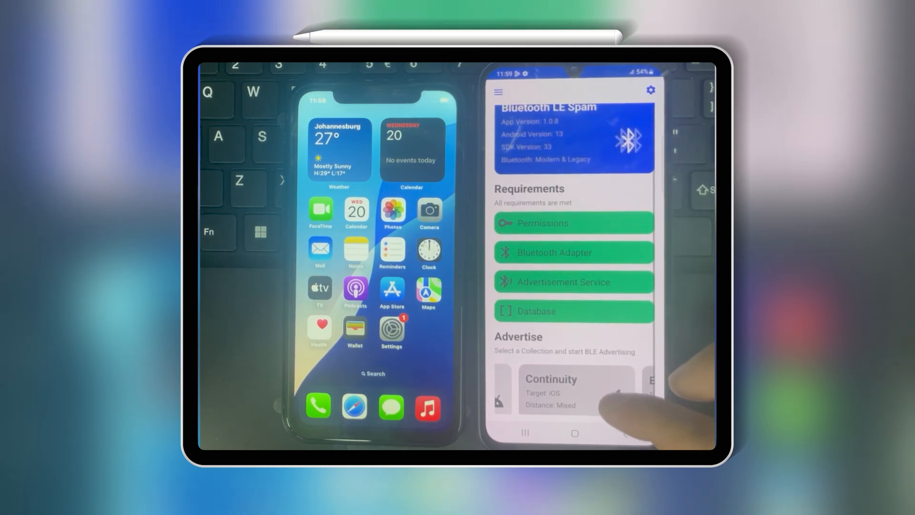
left_click(575, 391)
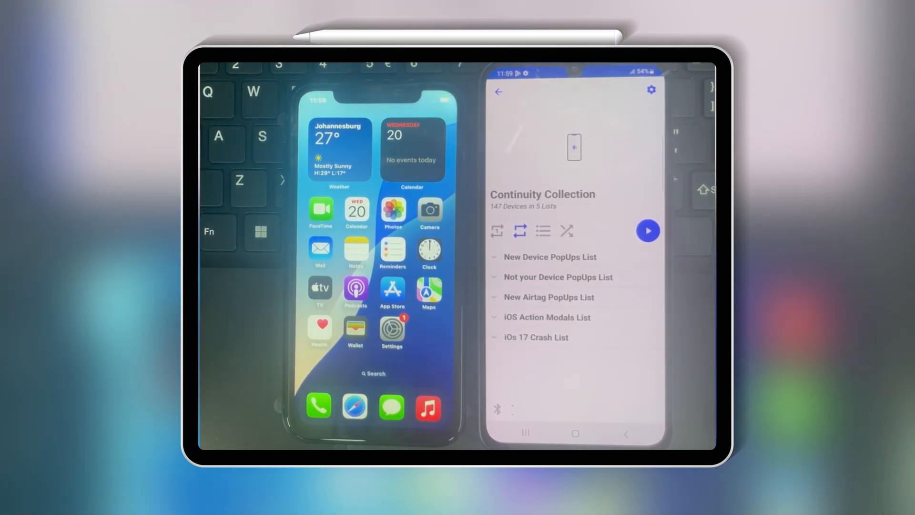
left_click(648, 231)
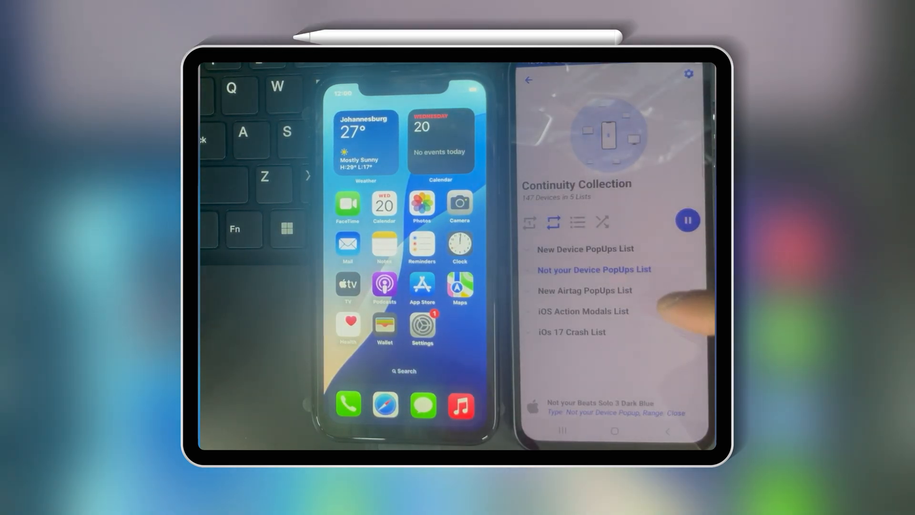
left_click(584, 289)
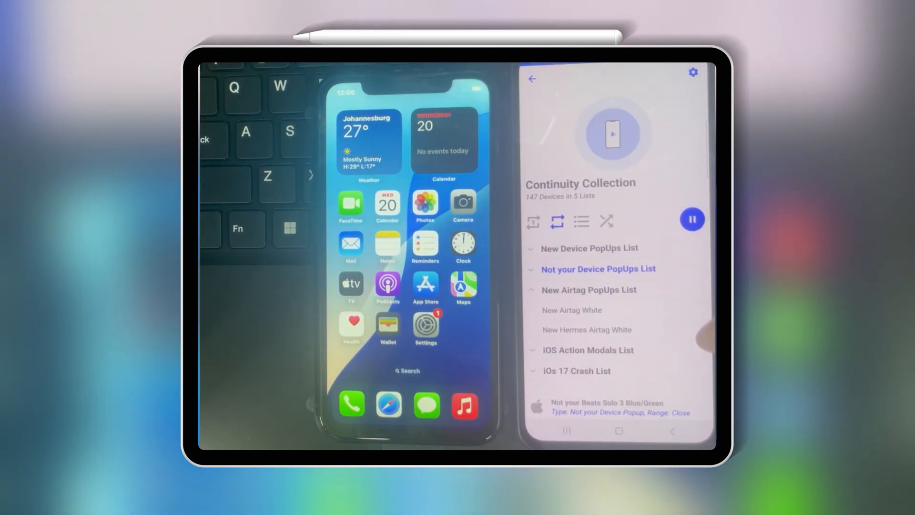